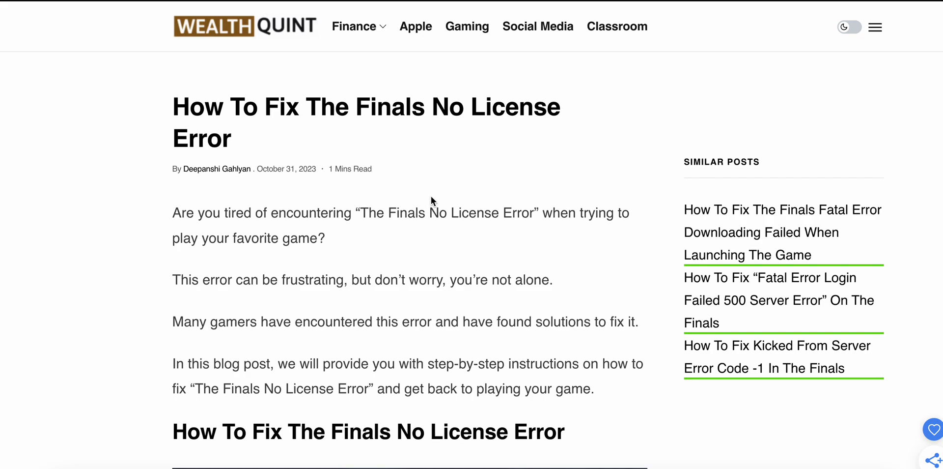
pyautogui.scroll(-3)
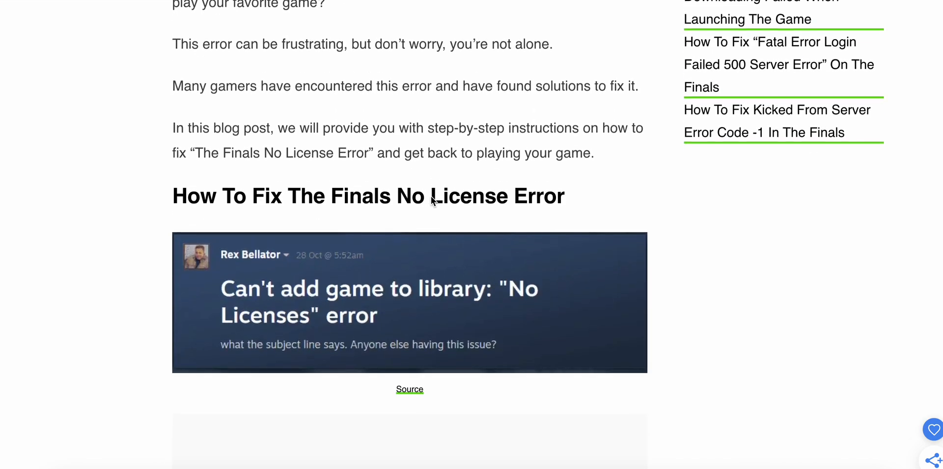
pyautogui.scroll(-3)
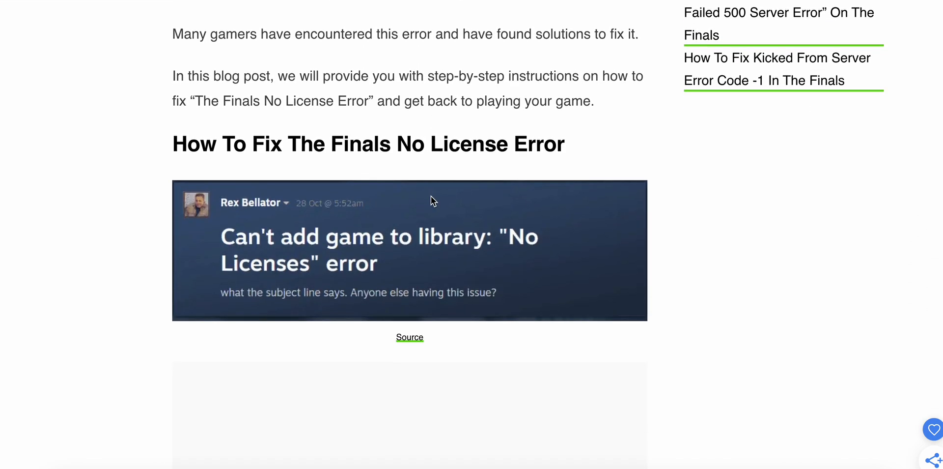
pyautogui.scroll(-3)
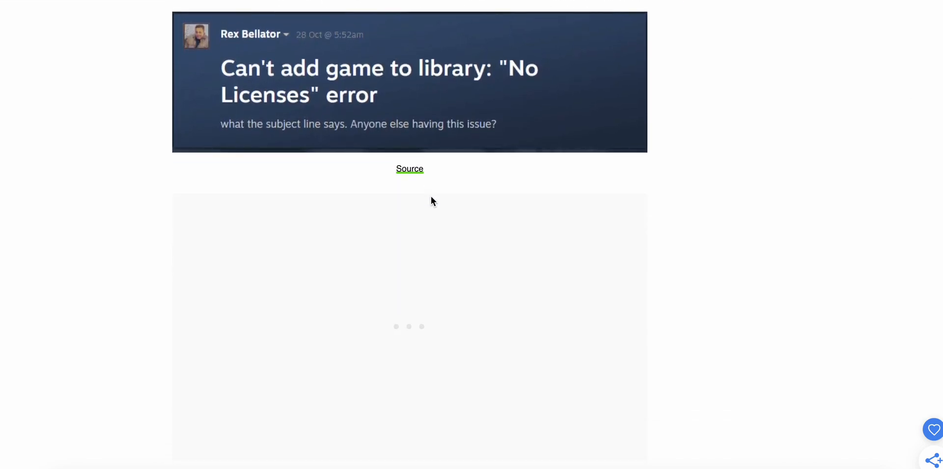
pyautogui.scroll(-3)
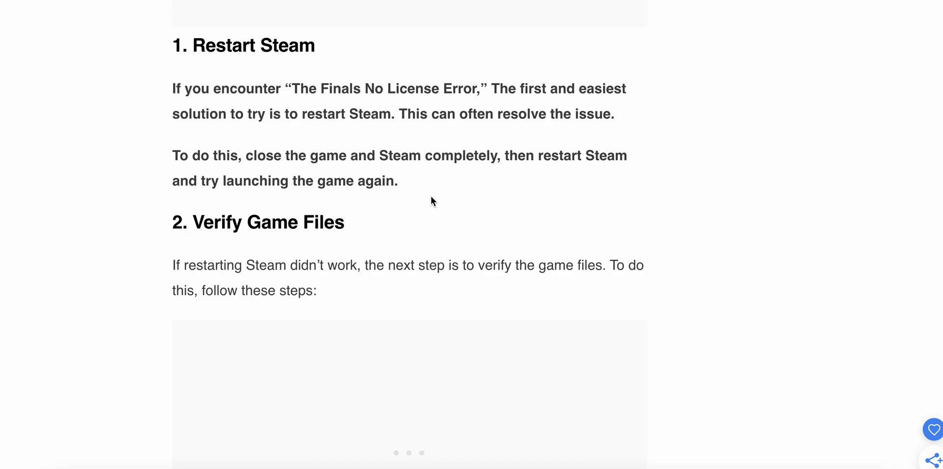
pyautogui.scroll(-3)
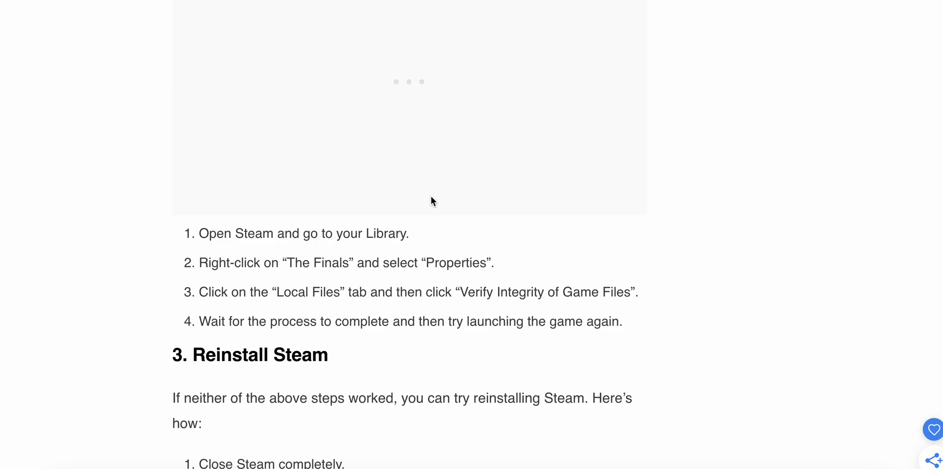
pyautogui.scroll(-3)
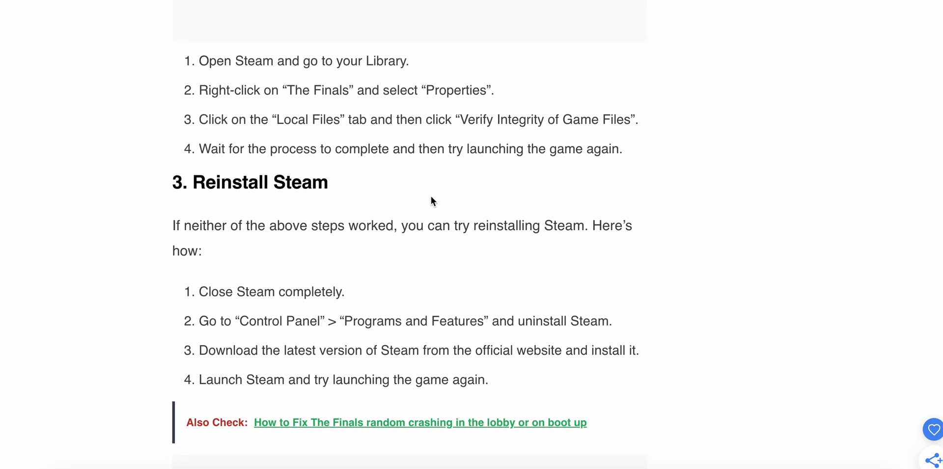
pyautogui.scroll(-3)
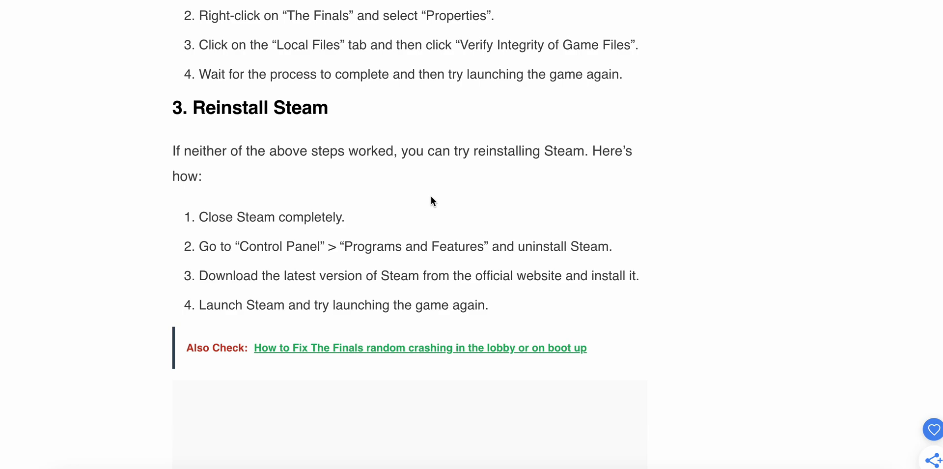
pyautogui.scroll(-3)
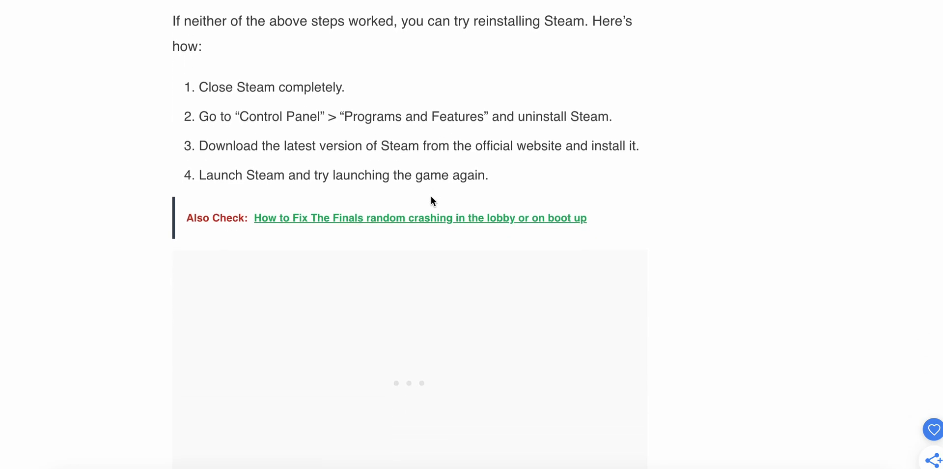
pyautogui.scroll(-3)
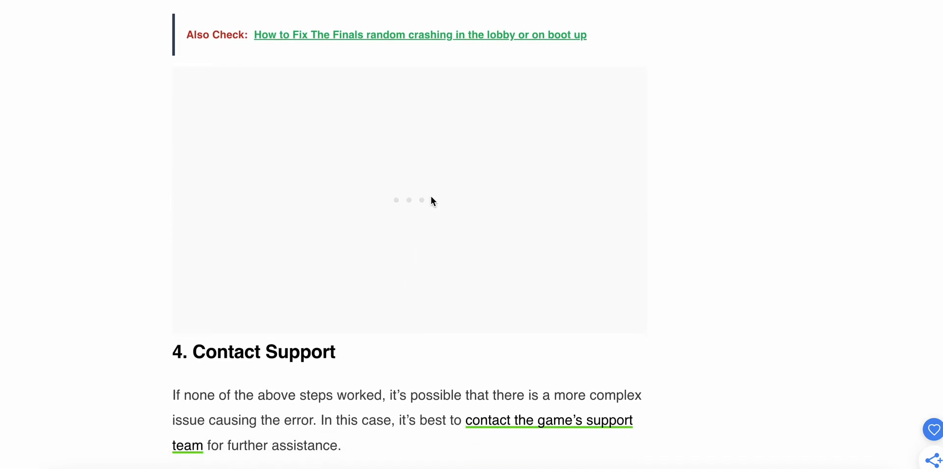
pyautogui.scroll(-3)
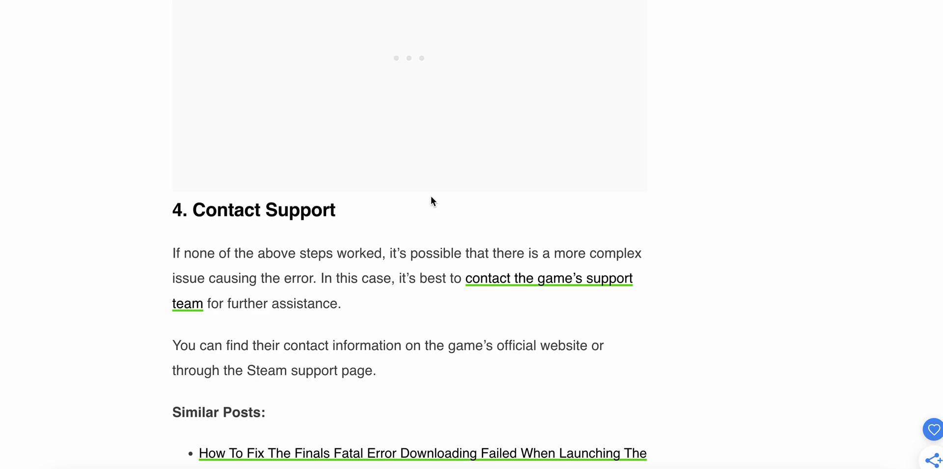